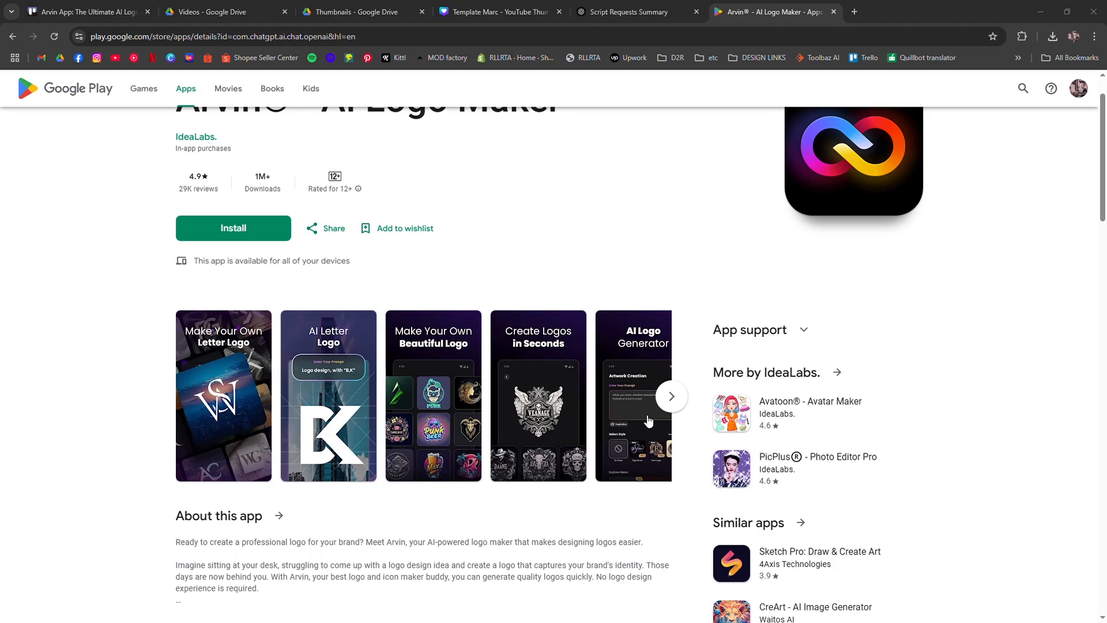
Advance the Arvin AI Logo Maker screenshot carousel, browse the reviews, and return to the header.
scroll(up, 3)
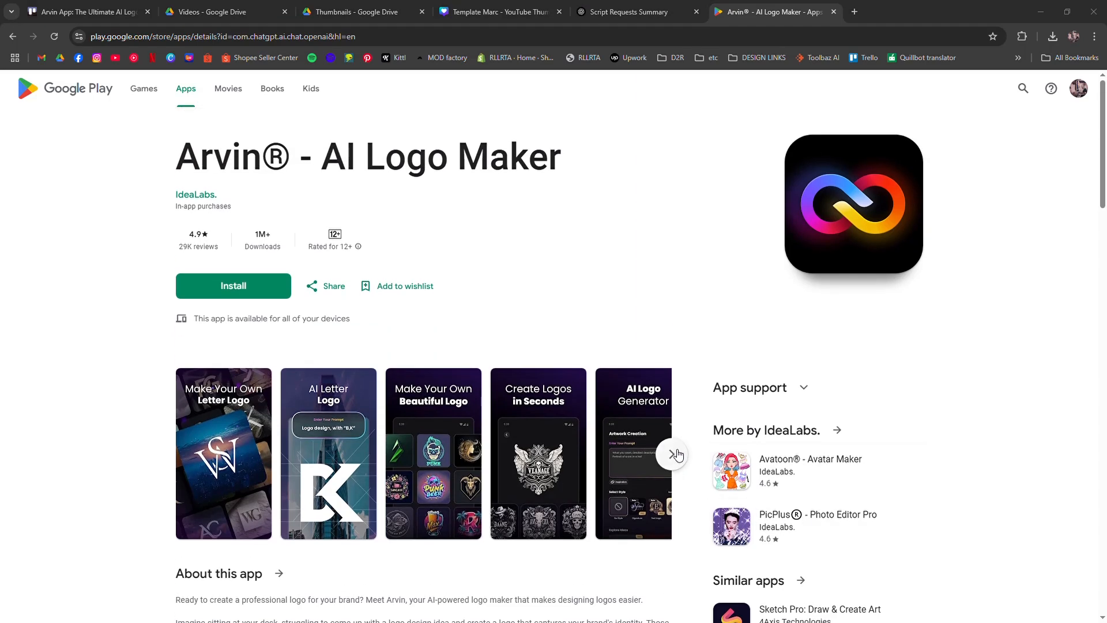
click(675, 454)
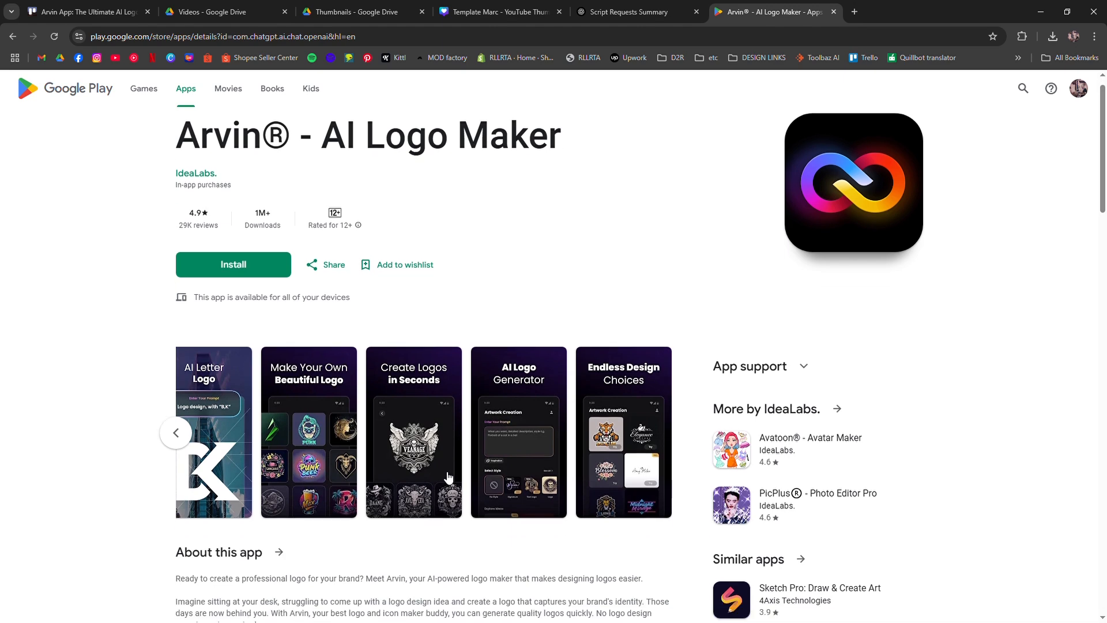
scroll(down, 3)
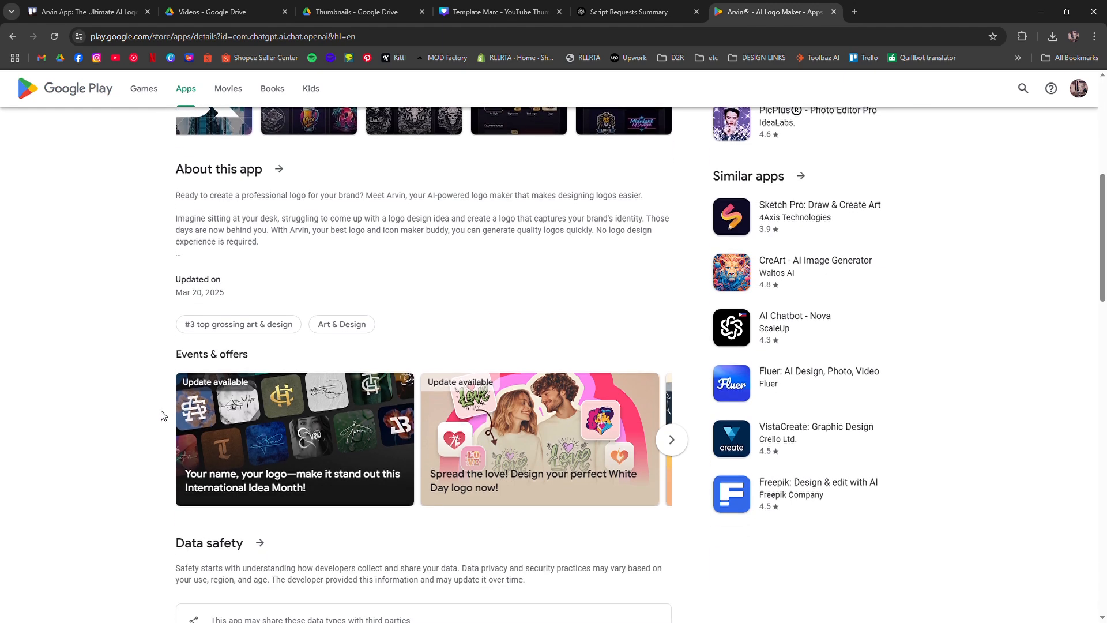
scroll(down, 3)
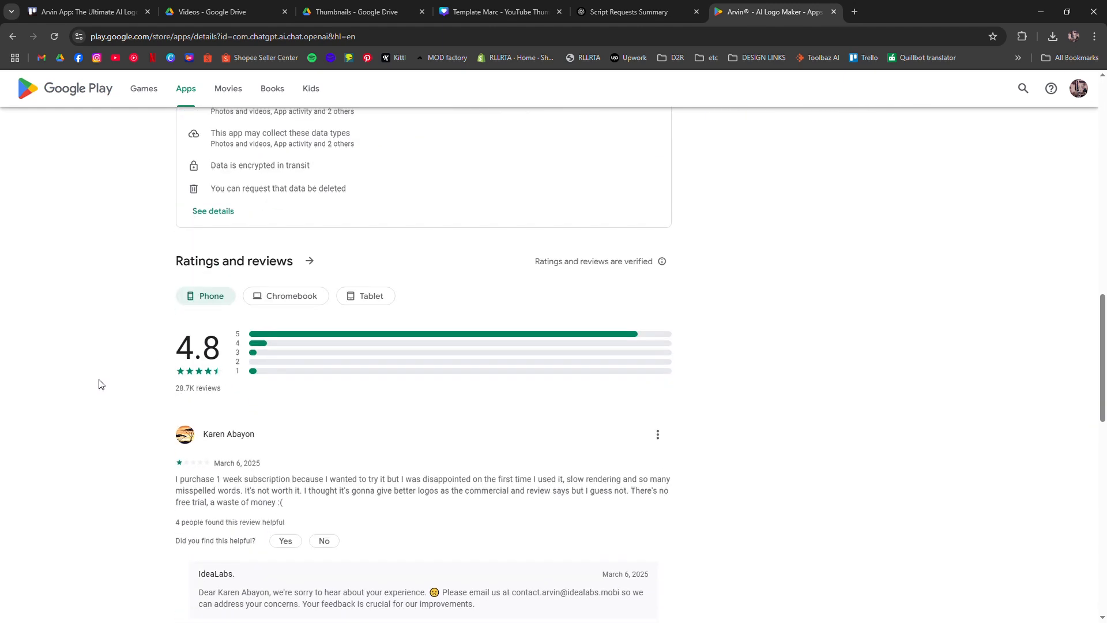
mouse_move(185, 400)
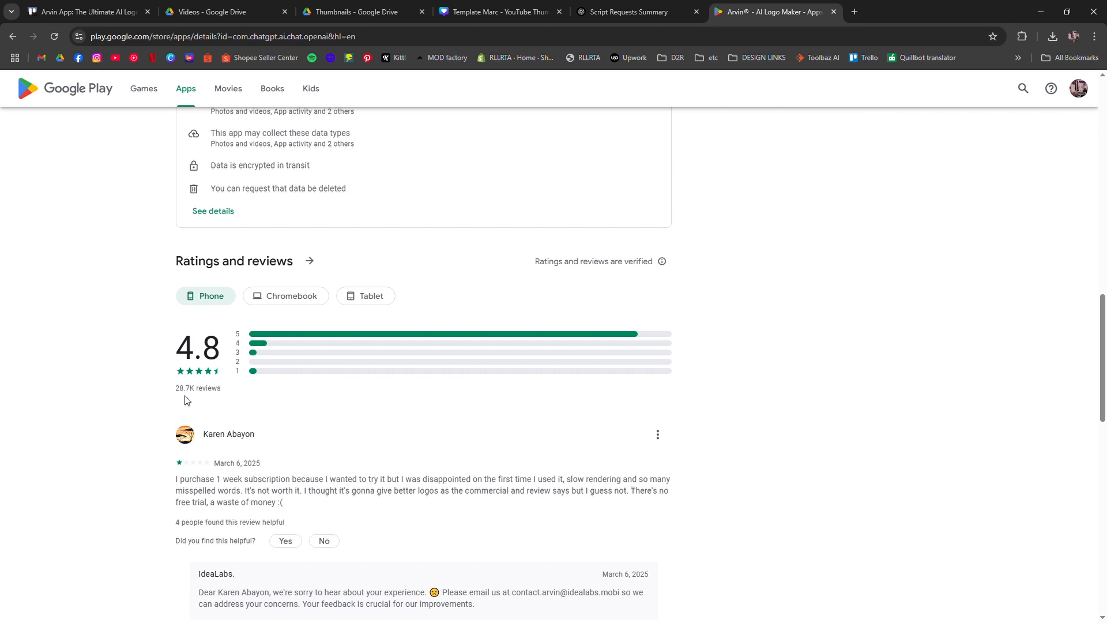
scroll(down, 3)
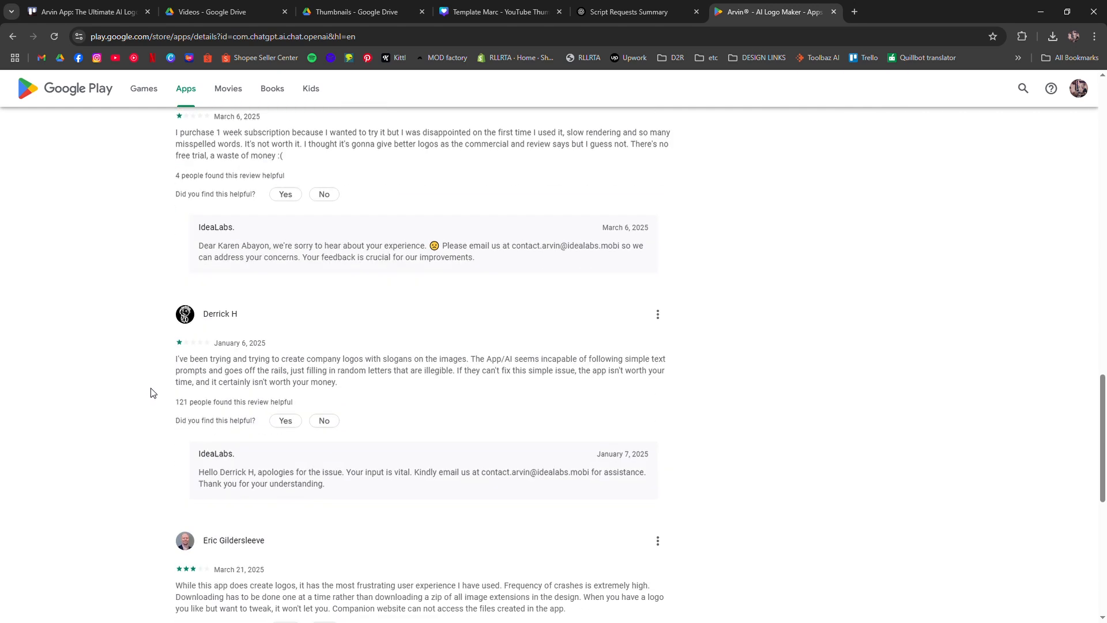
scroll(up, 3)
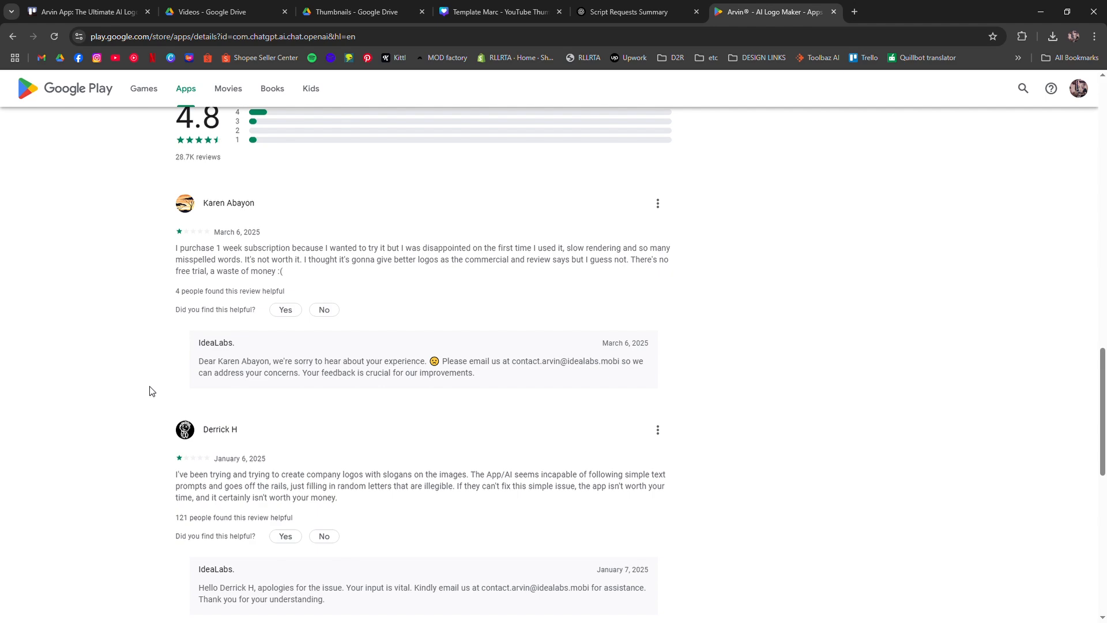
scroll(up, 3)
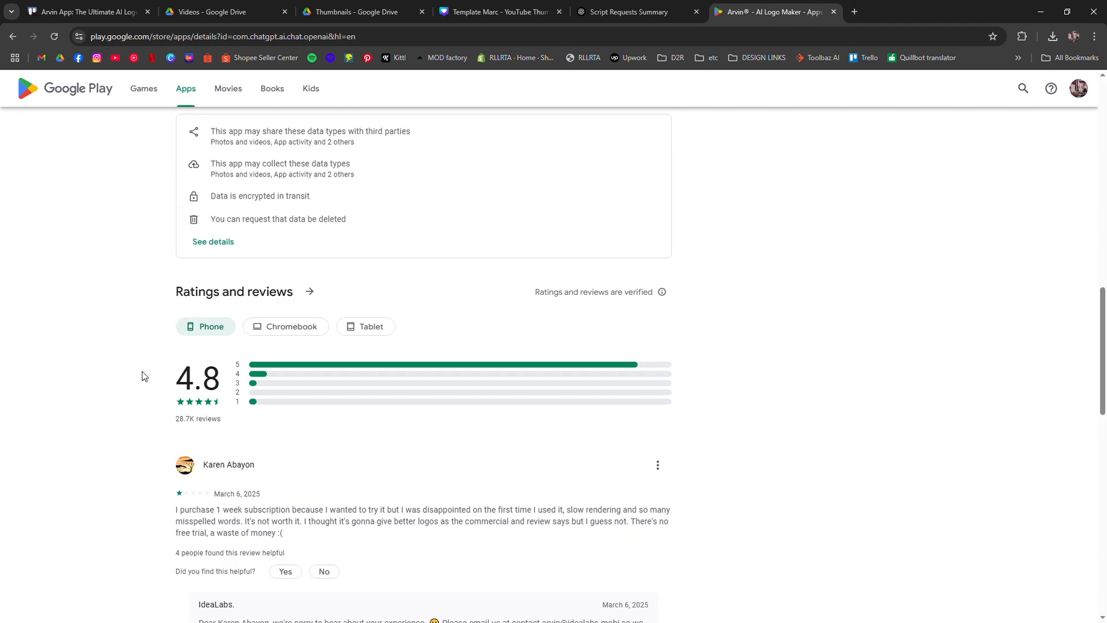
scroll(up, 3)
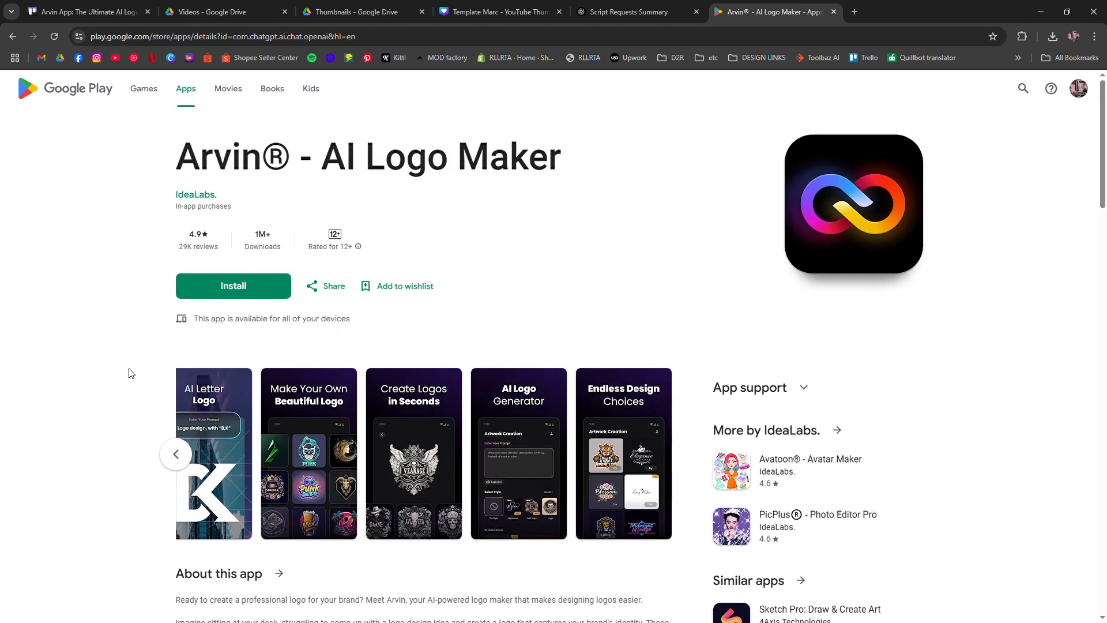
Return the screenshot carousel to the first image and scroll through ratings and reviews.
click(175, 453)
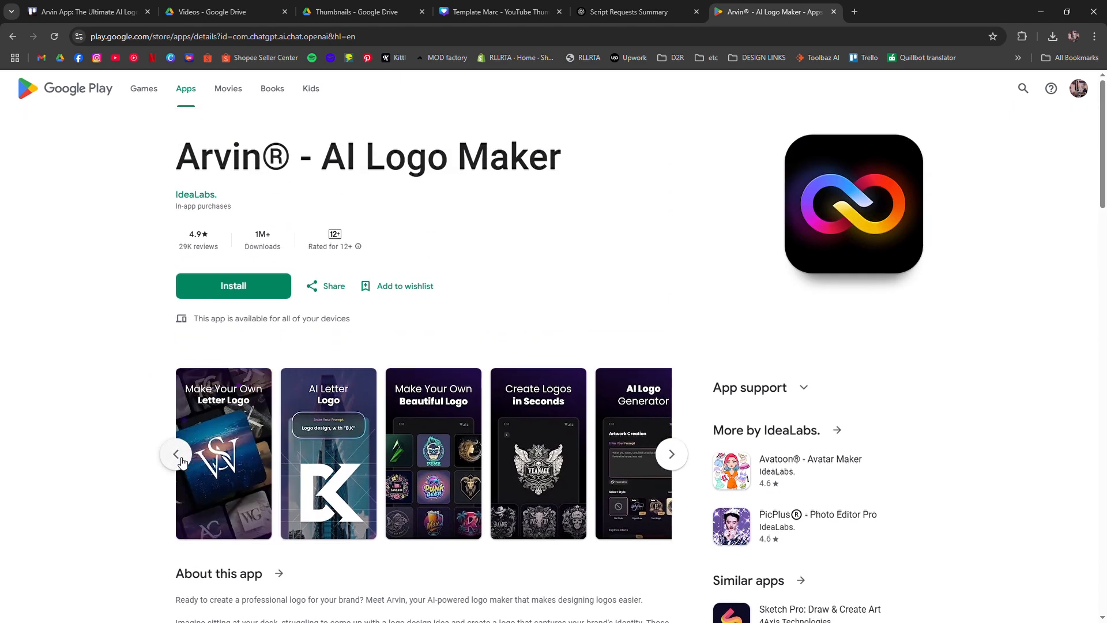
scroll(down, 3)
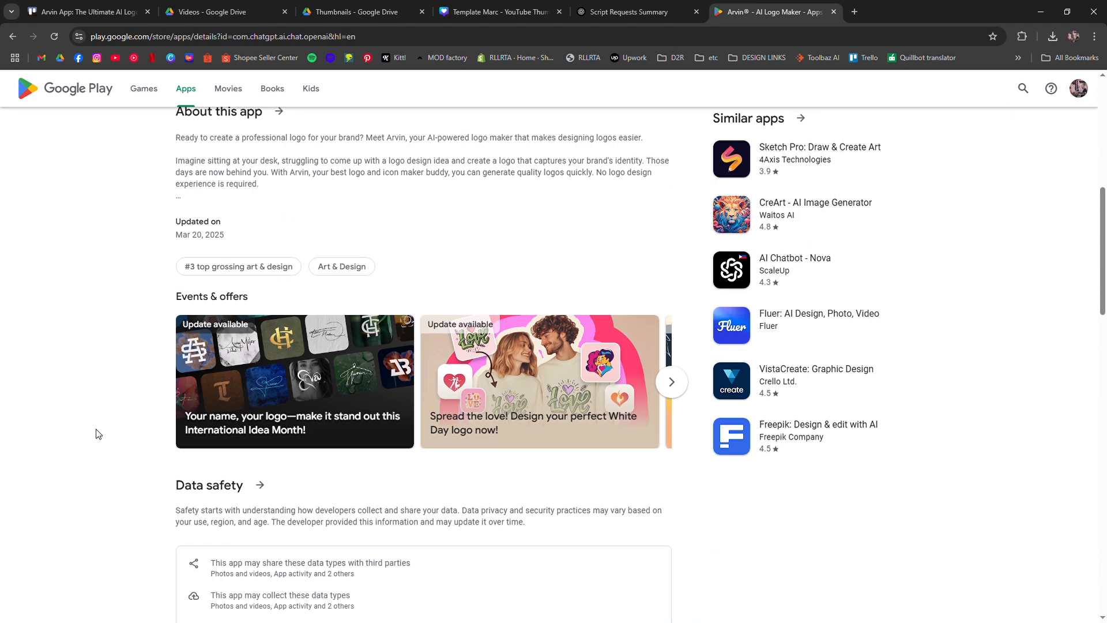
scroll(down, 3)
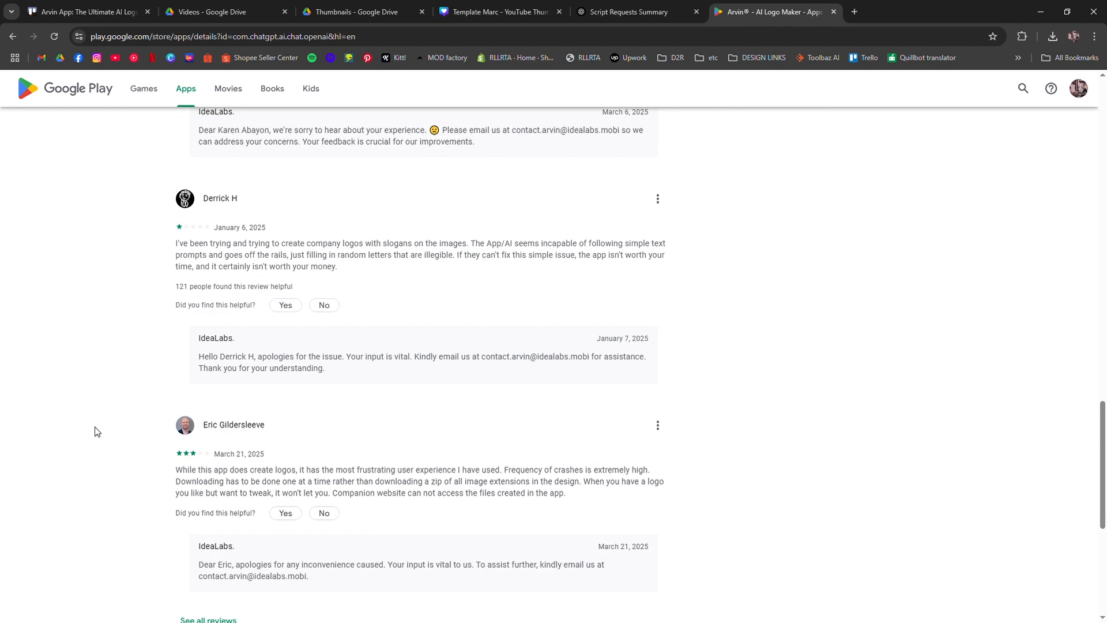
scroll(down, 3)
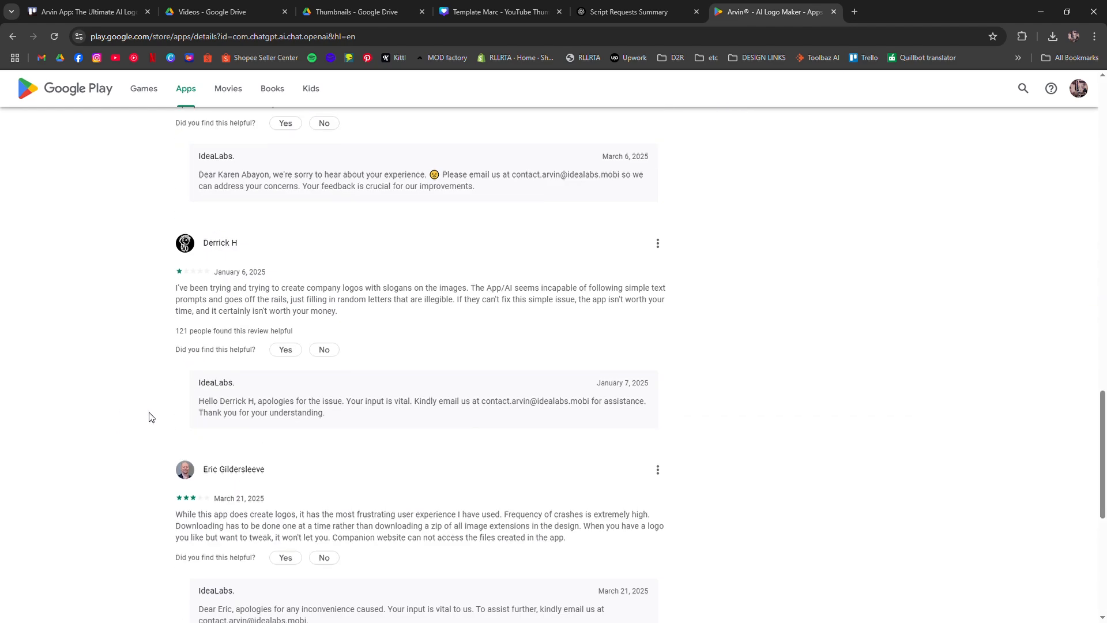
scroll(up, 3)
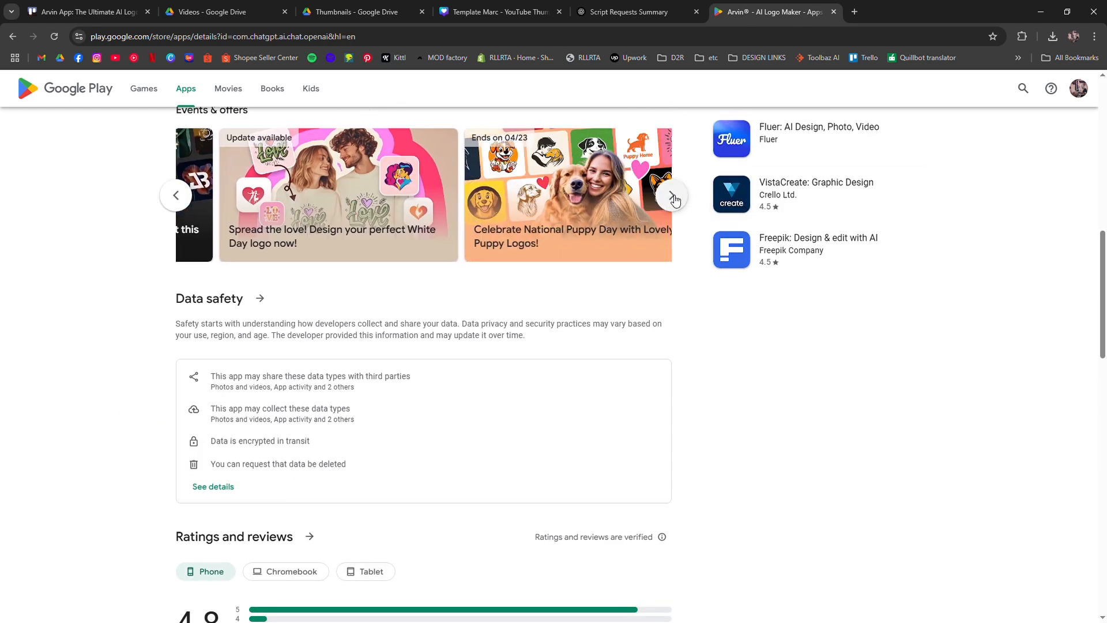
scroll(up, 3)
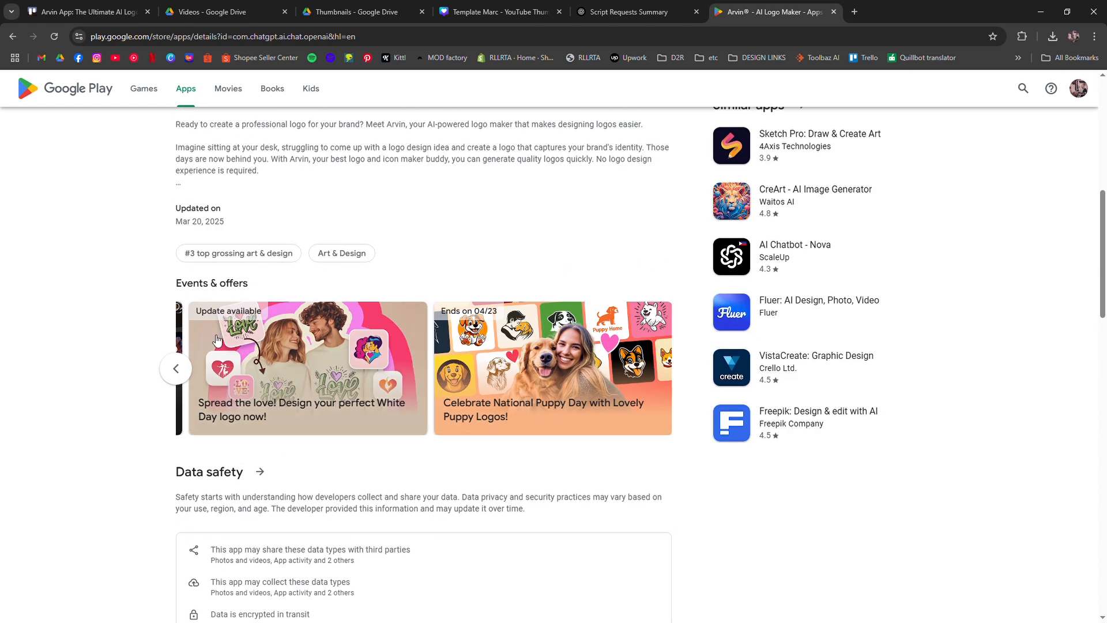
mouse_move(150, 358)
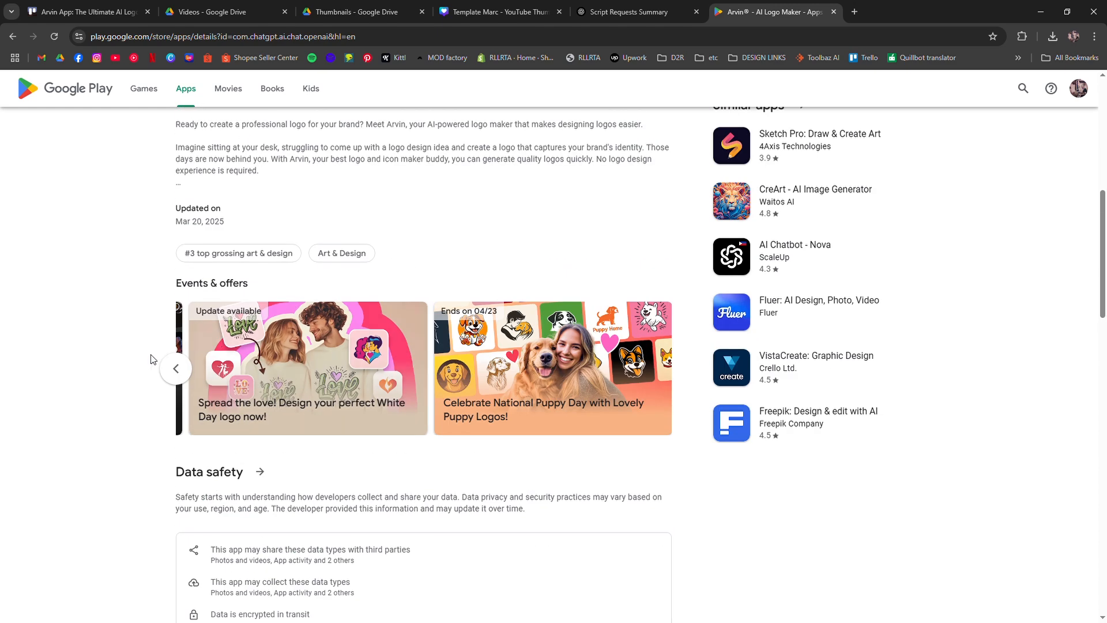
scroll(down, 3)
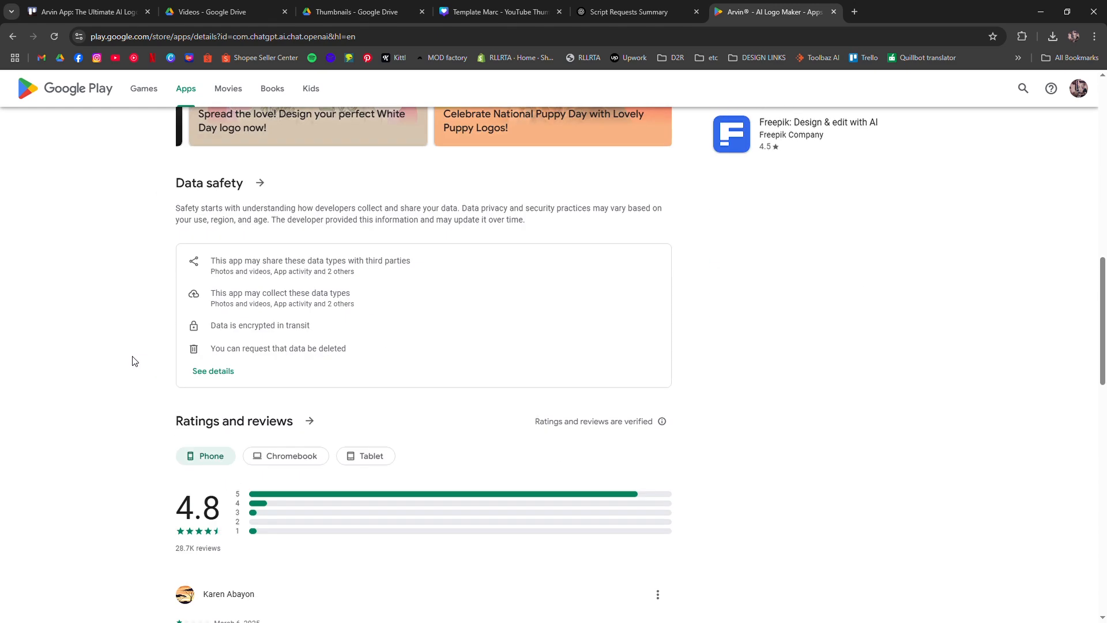
View the full Data safety details page for Arvin AI Logo Maker.
click(212, 371)
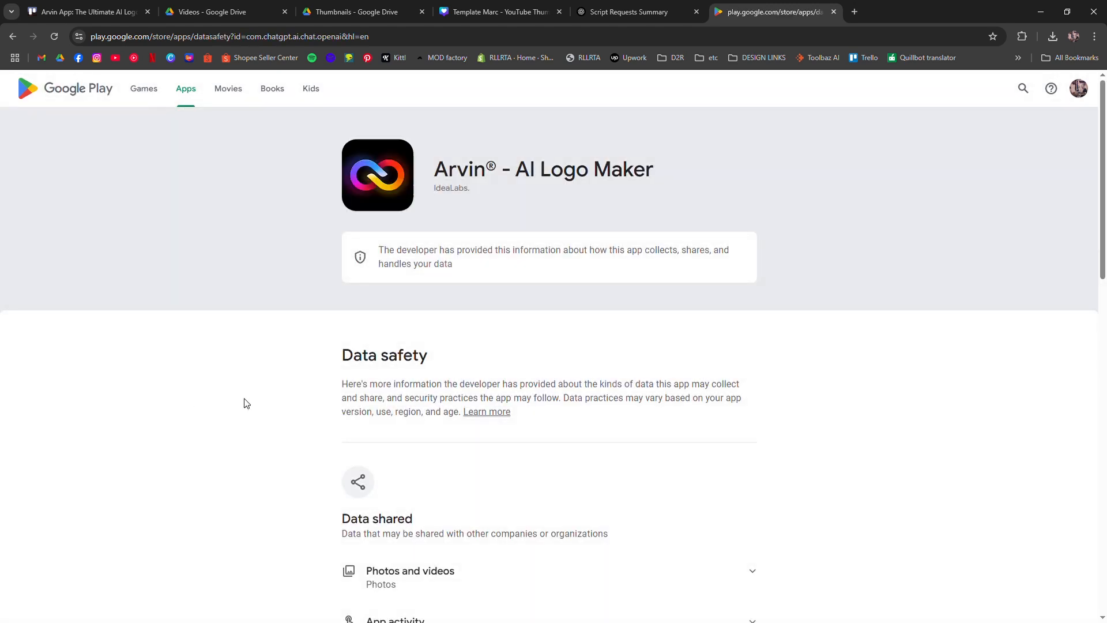
scroll(up, 3)
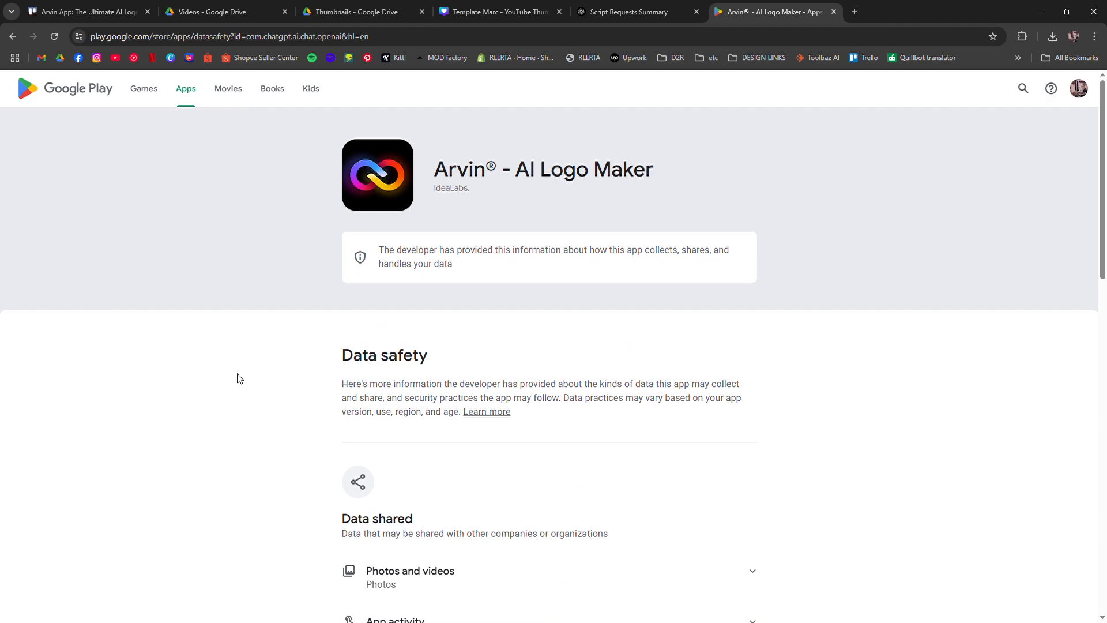
scroll(down, 3)
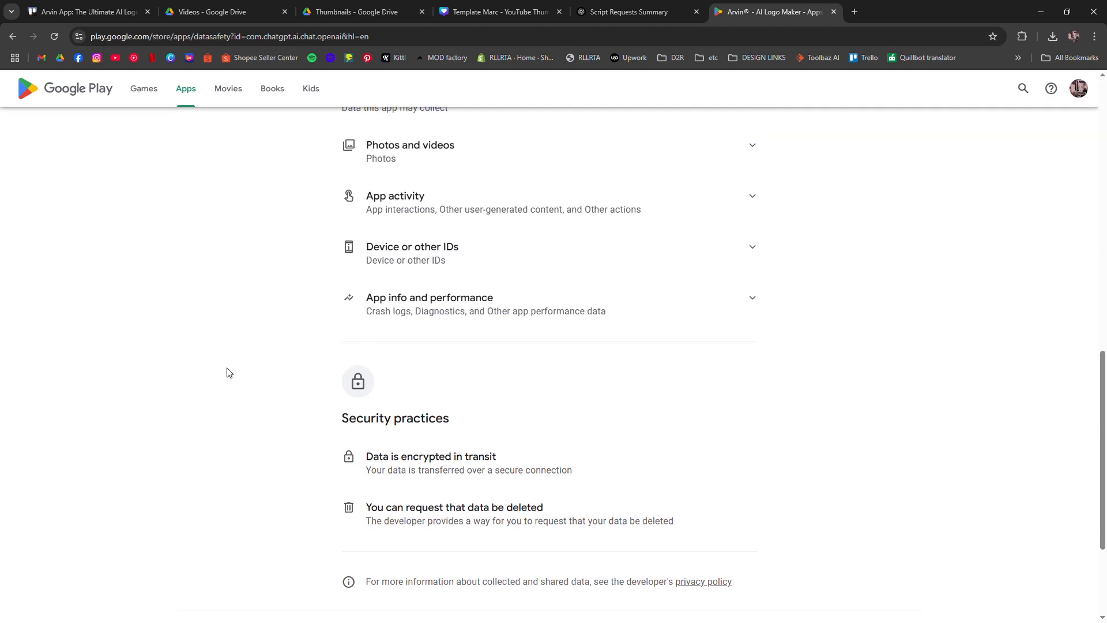
scroll(up, 3)
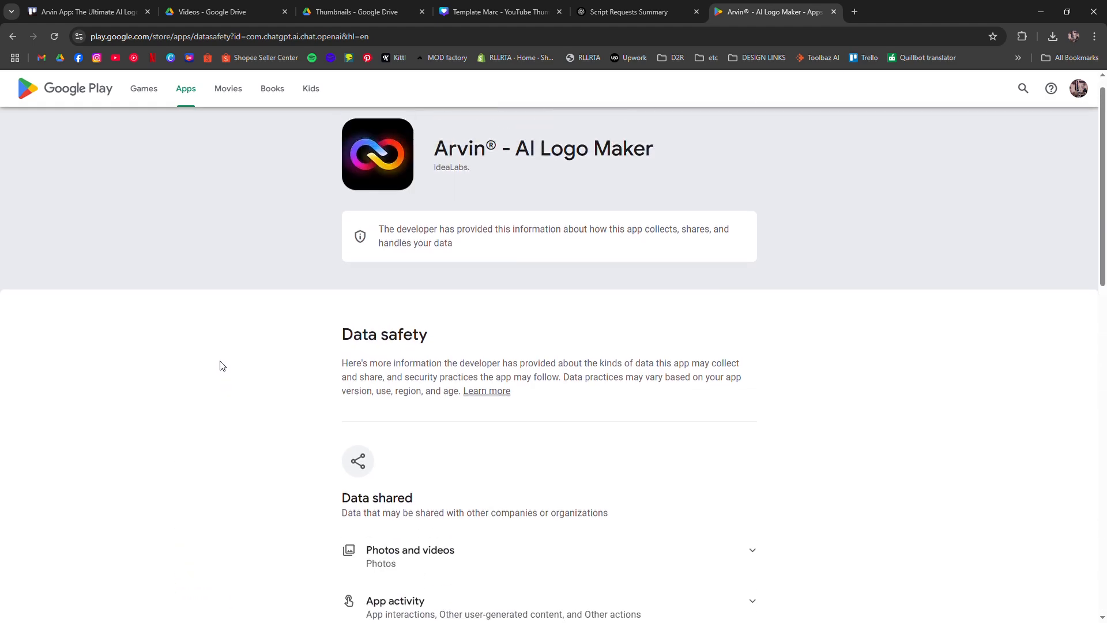
Go back to the listing and open the International Idea Month event page.
click(12, 35)
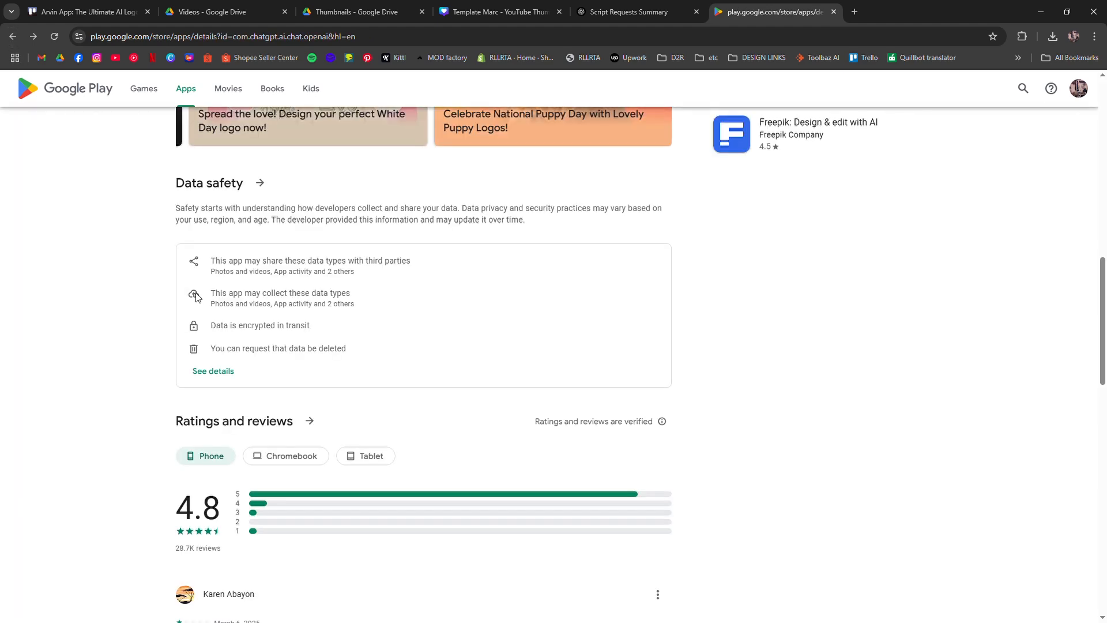
scroll(up, 3)
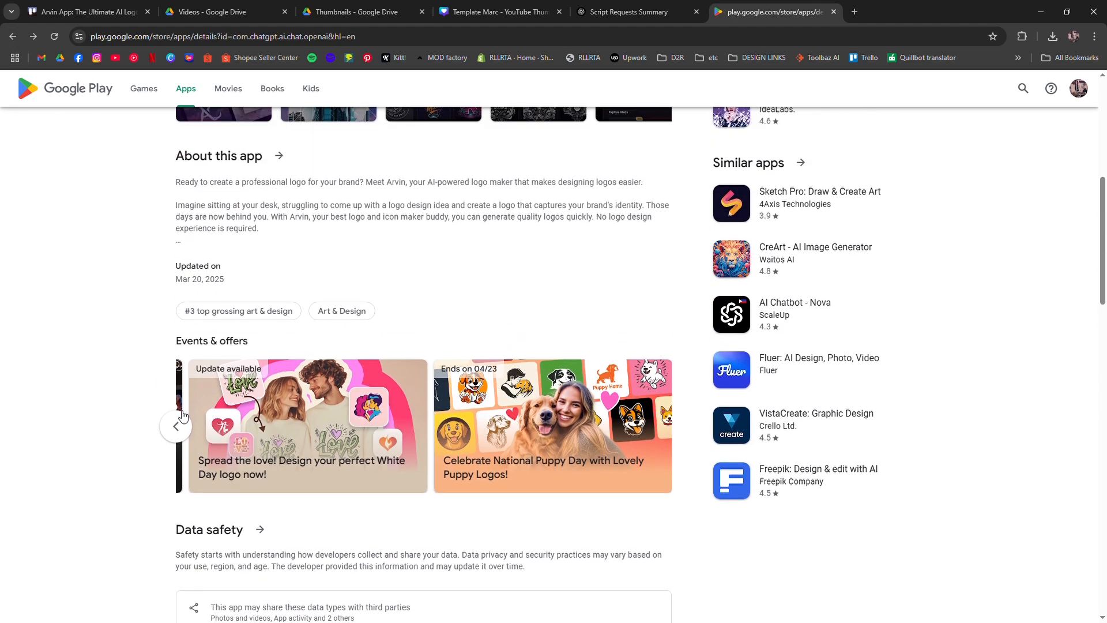
click(308, 425)
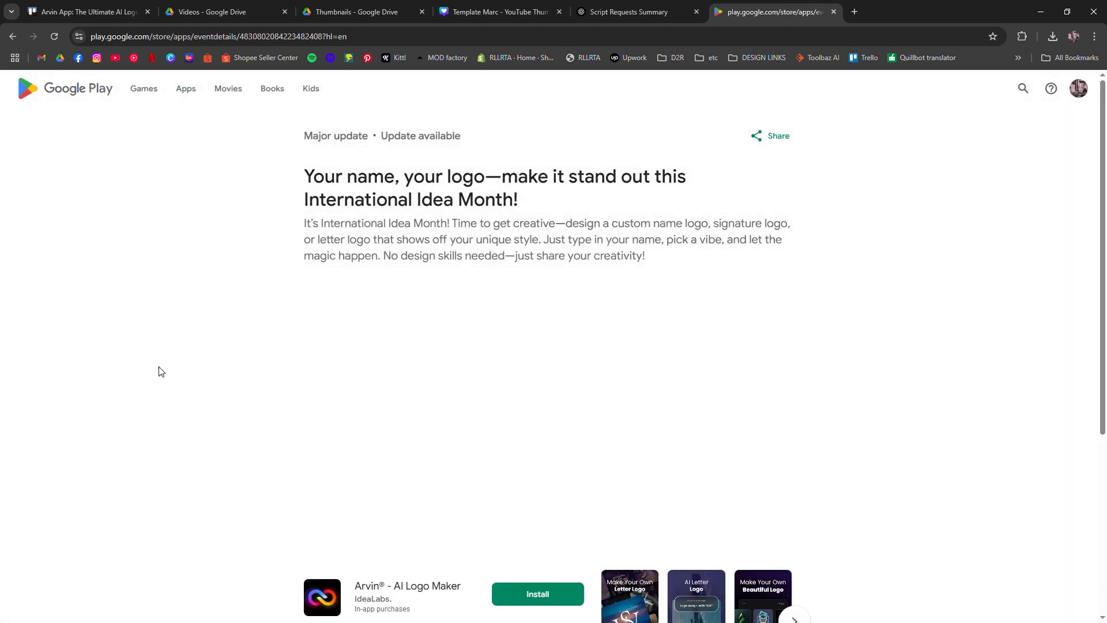